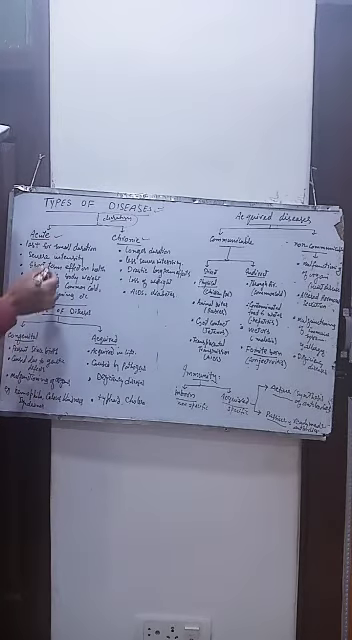
pyautogui.moveTo(60, 300)
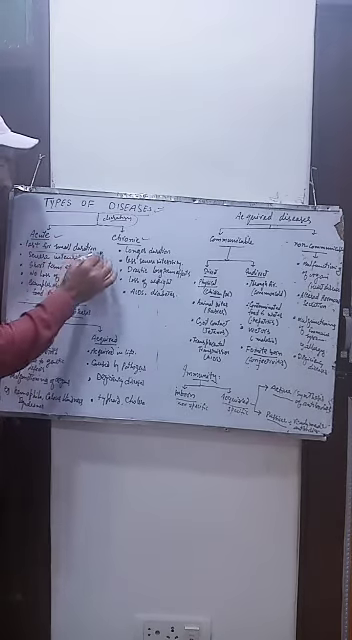